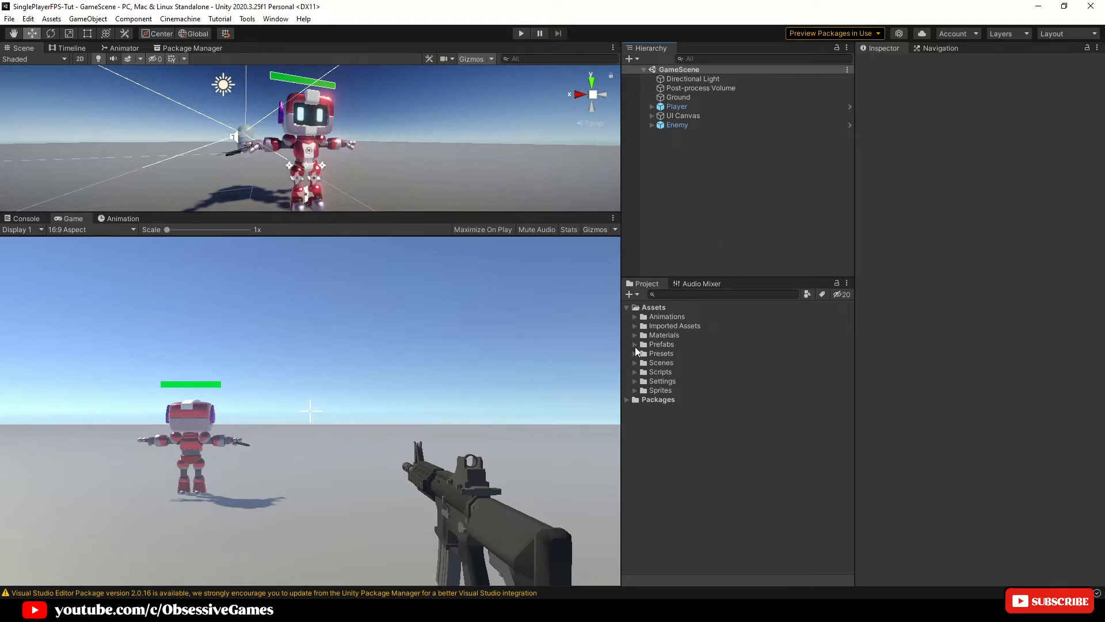
Step: Open the Gun script from Assets > Scripts in Visual Studio
left_click(635, 372)
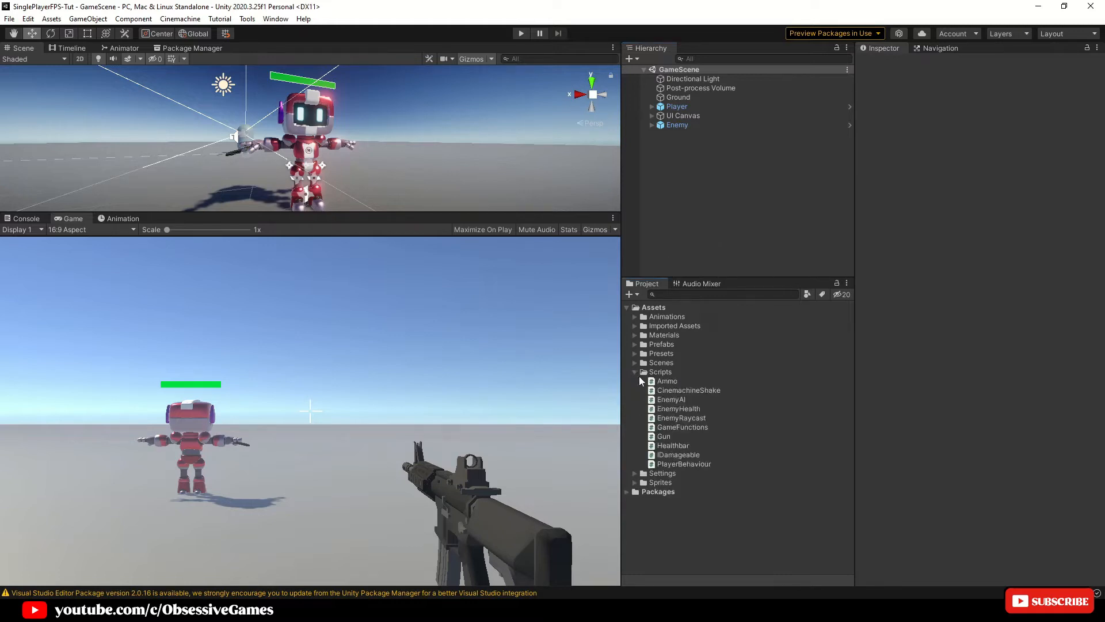
mouse_move(670, 443)
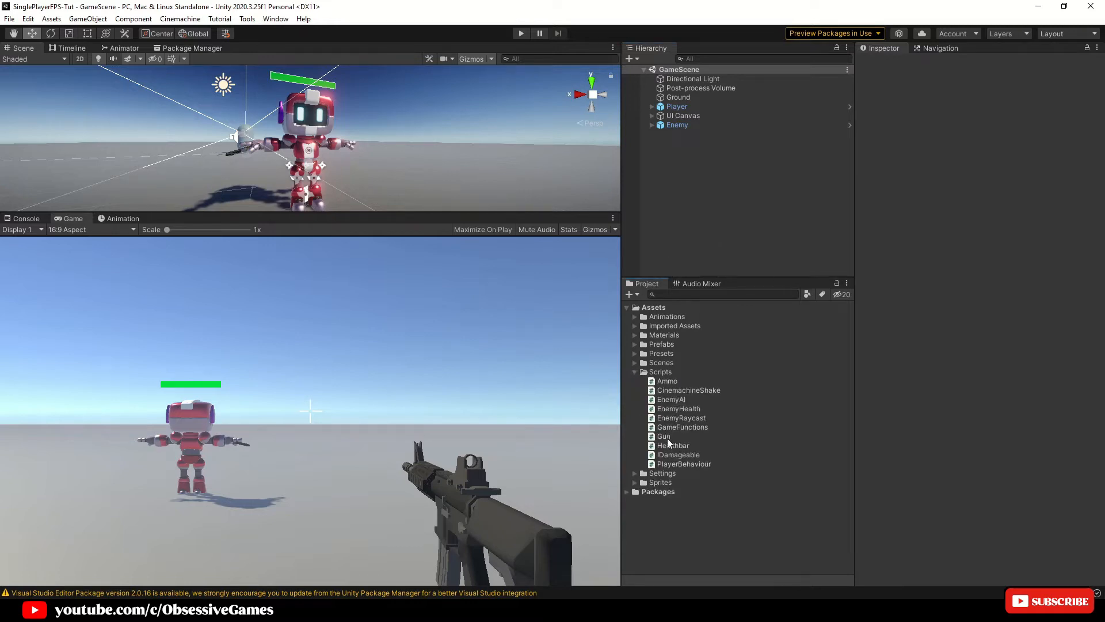
double_click(664, 436)
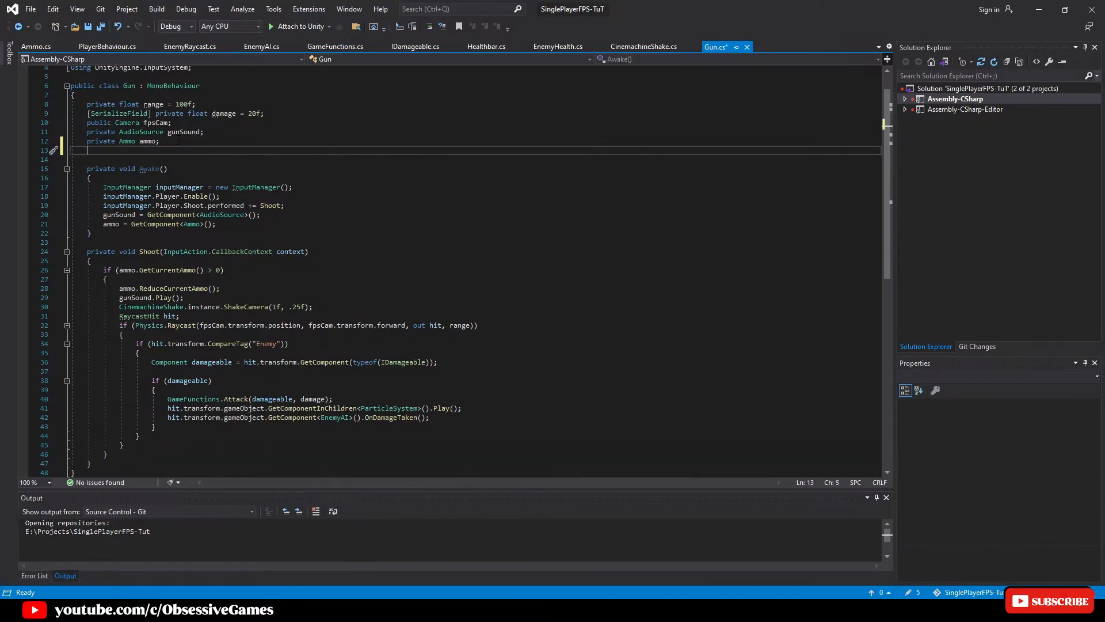
Step: Declare 'private bool isFiring', '[SerializeField] private float fireRate = 0.1f' and 'private float attackTime', then save
type("private bool isFiring = false;")
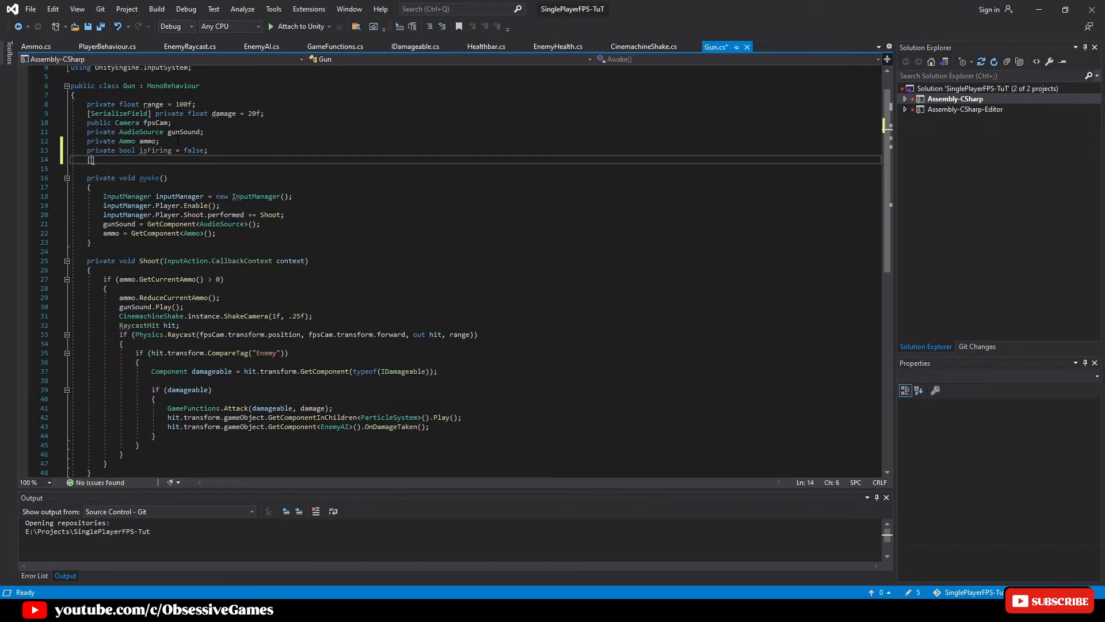
type("[Serial")
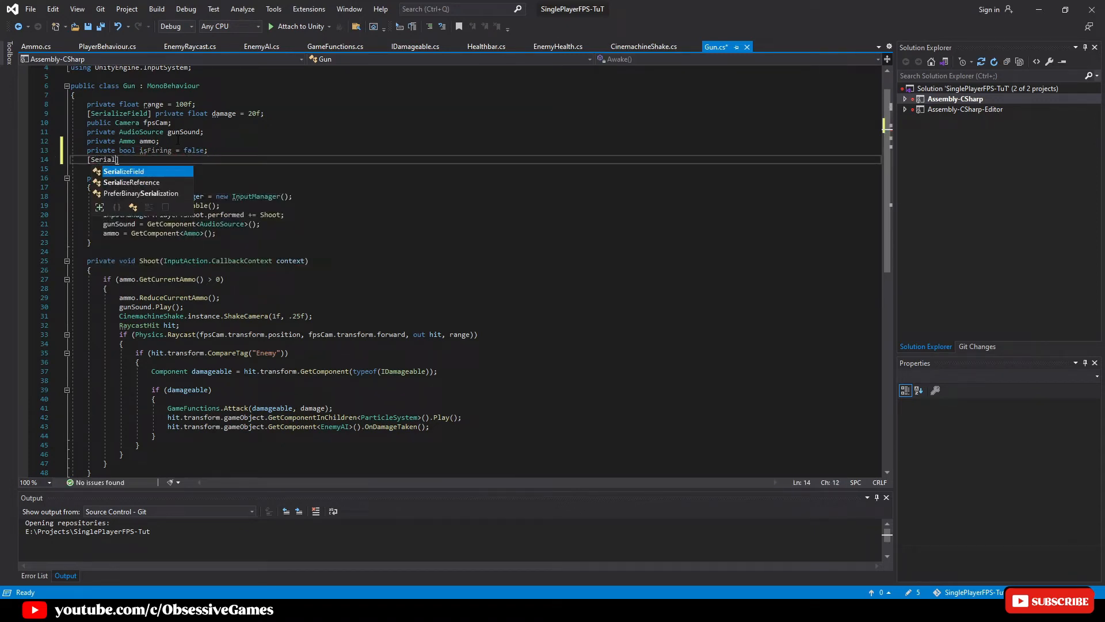
key("Tab")
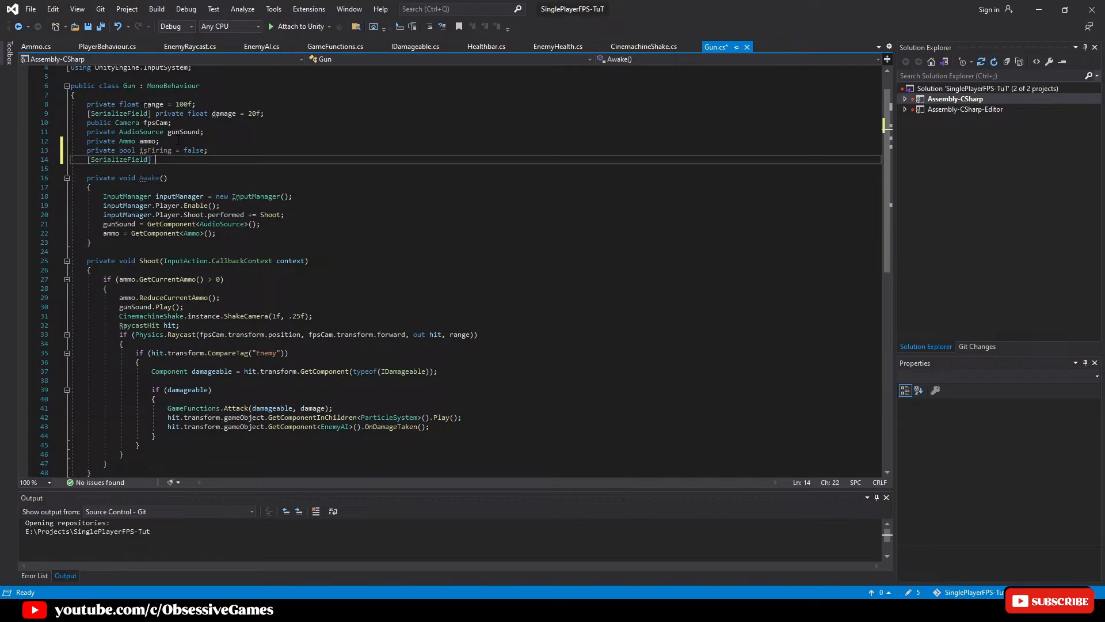
type("private float fireRate")
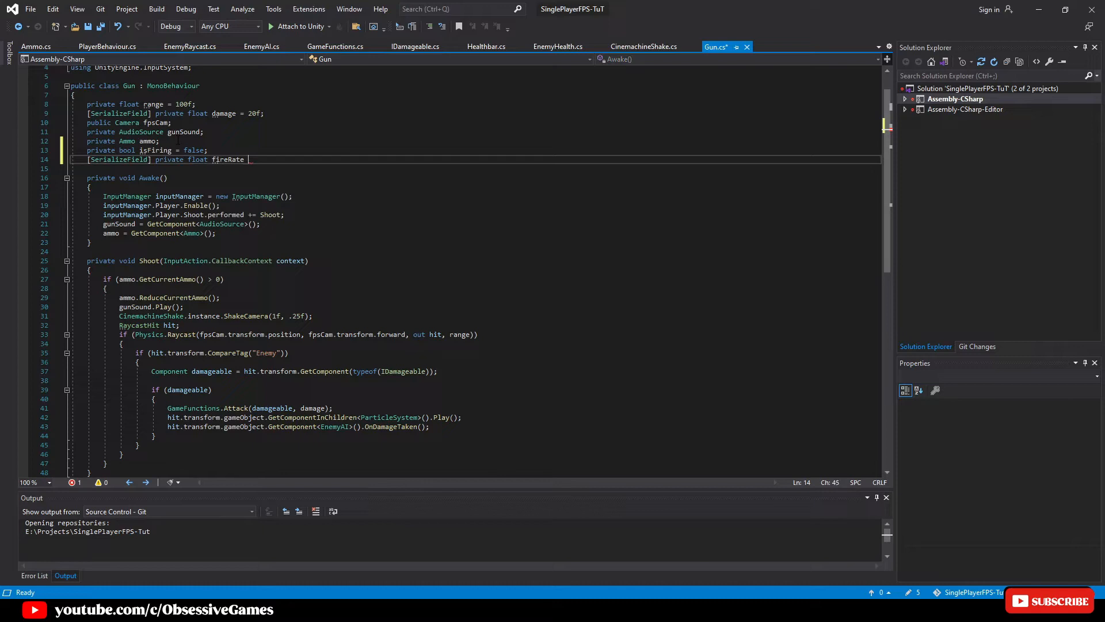
type("= 0.1f;")
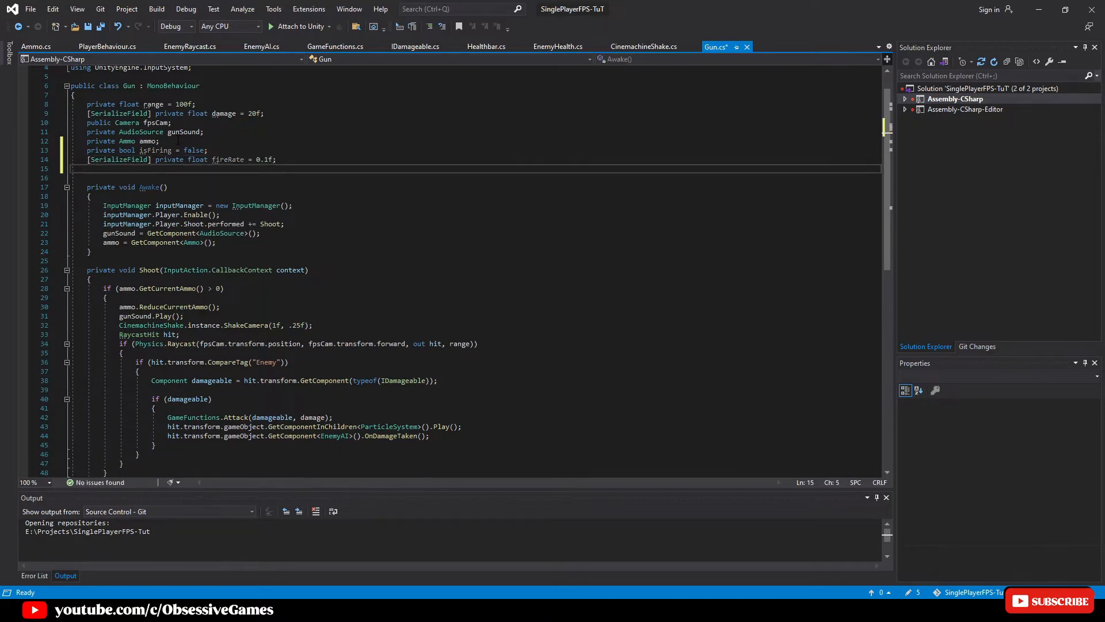
type("private float attackTime;")
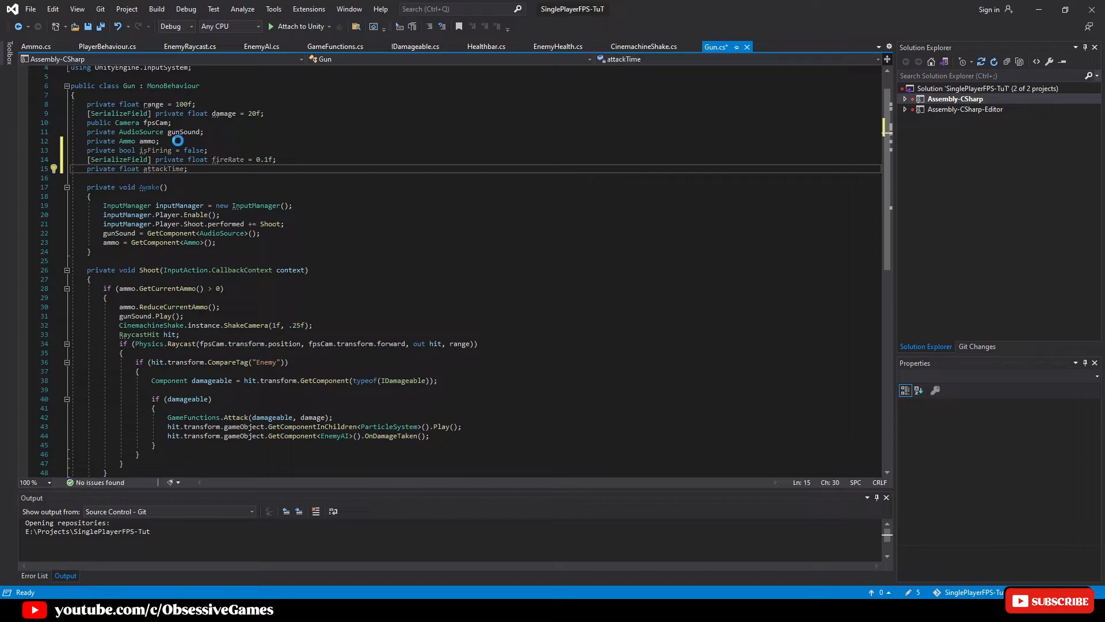
key("Ctrl+S")
type("private void IsShooting(")
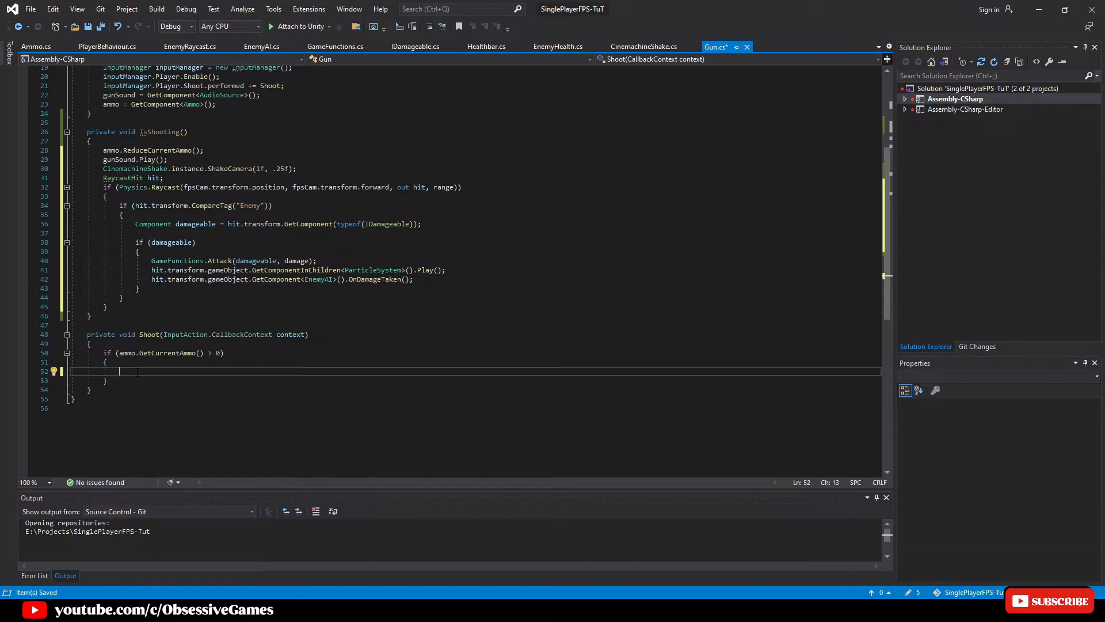
Step: Extract the firing body into IsShooting, have Shoot set isFiring = true, and stub an Update method
type("isFiring = true;")
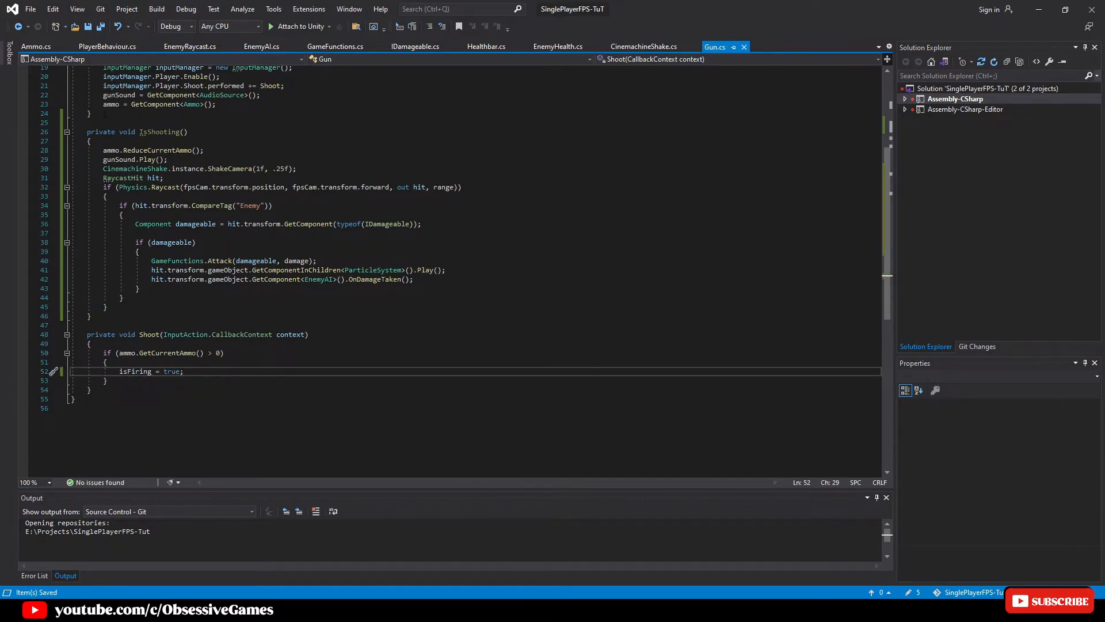
type("upd")
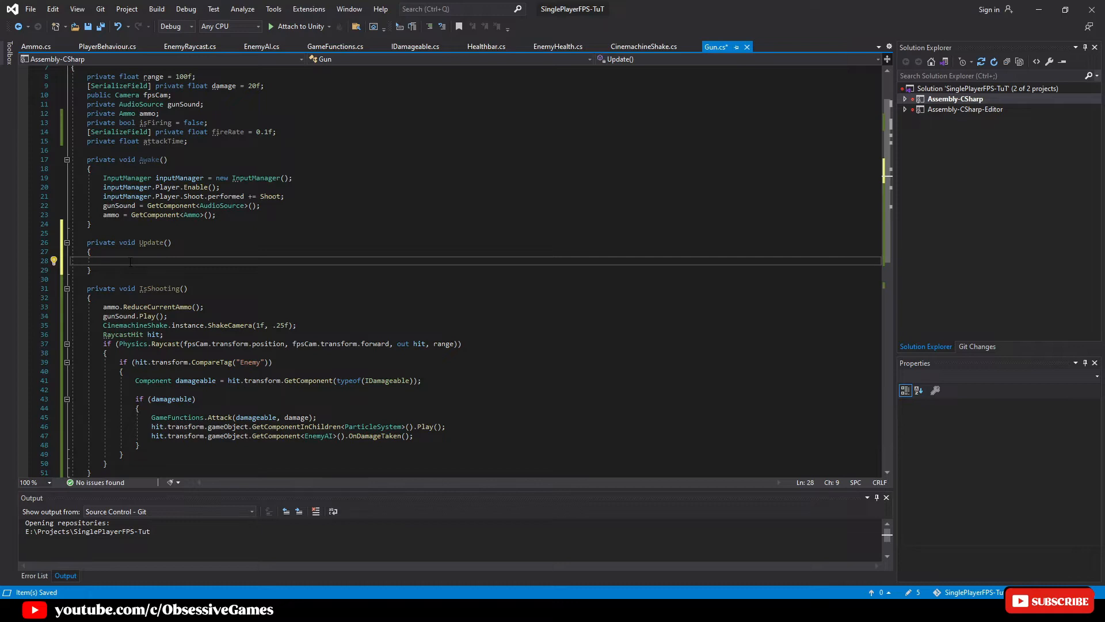
Step: In Update, while isFiring with ammo, accumulate attackTime and call IsShooting() every fireRate, resetting to 0f
type("if (isFiring && ammo.GetCurrentAmmo() > 0")
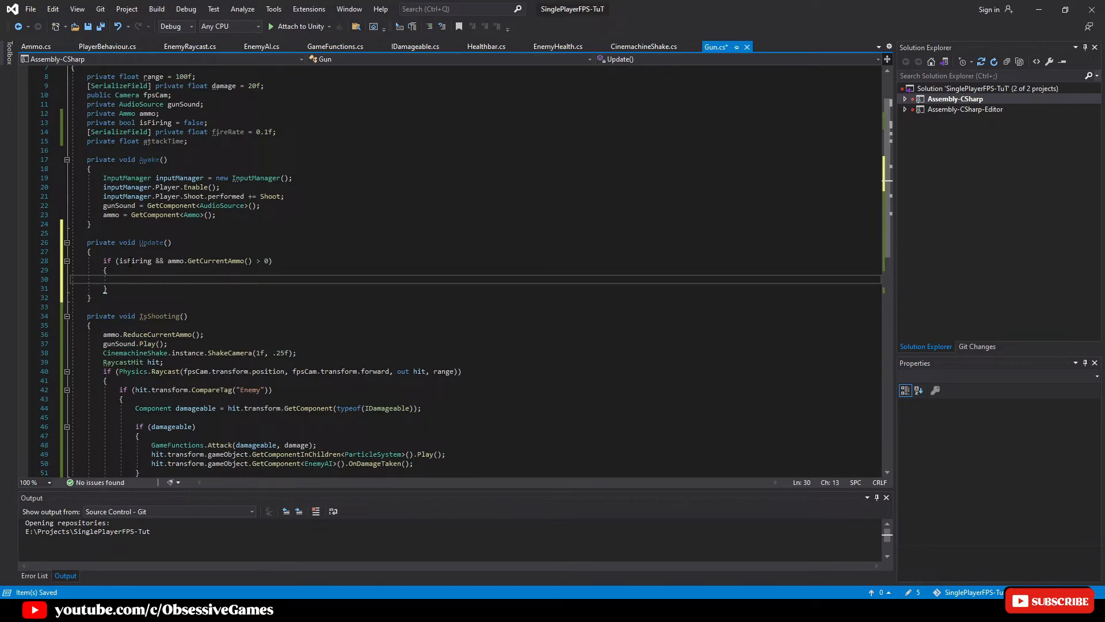
type("attackTime += T")
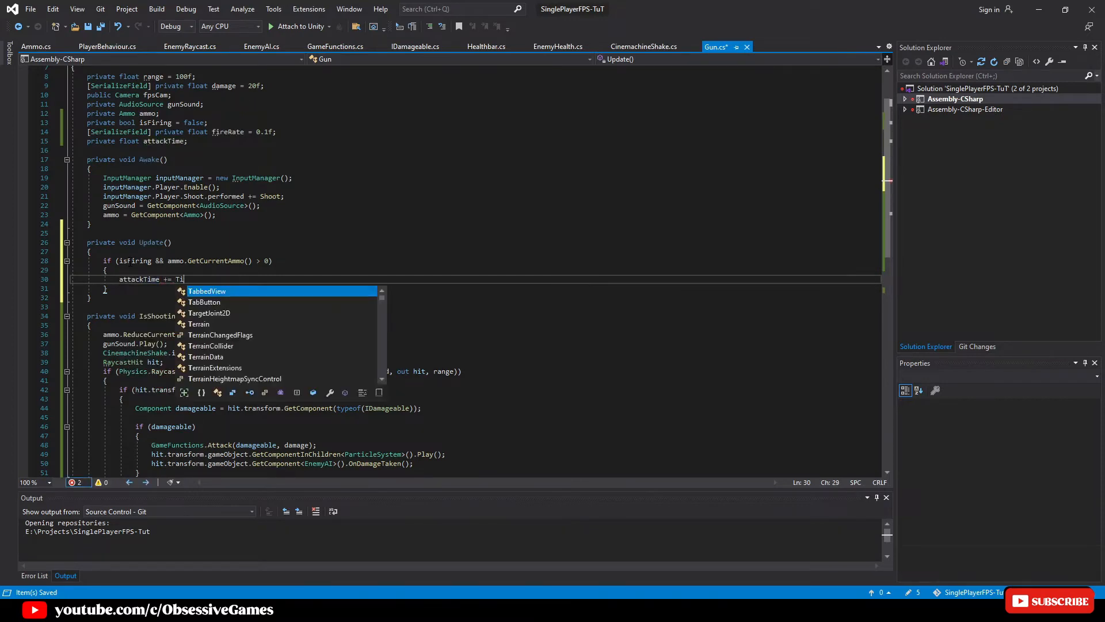
type("ime.deltaTime;")
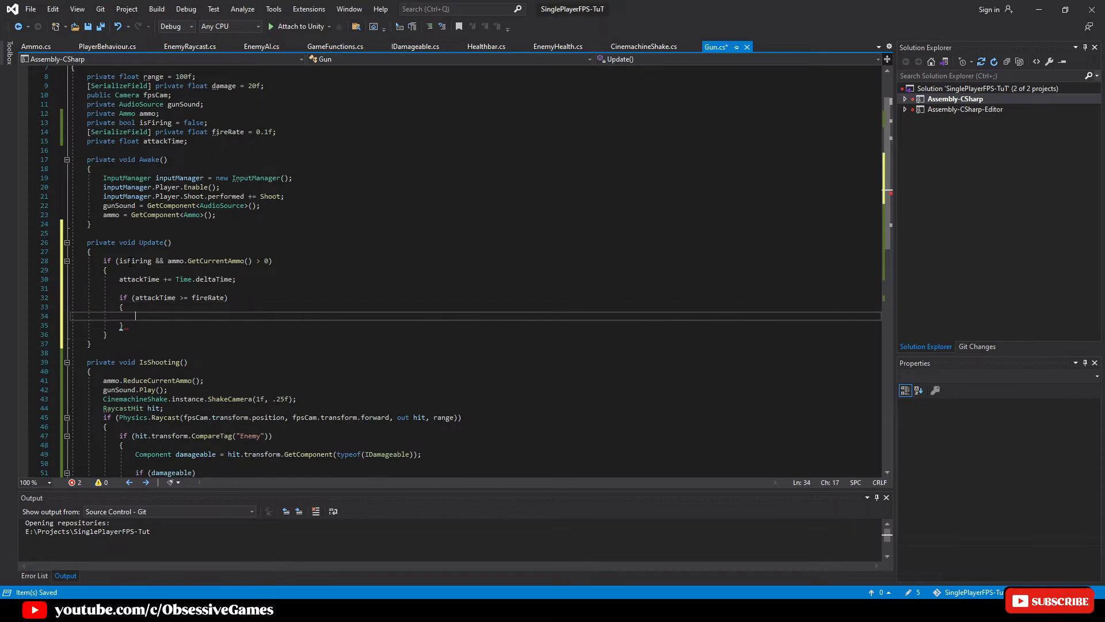
type("attackTime =")
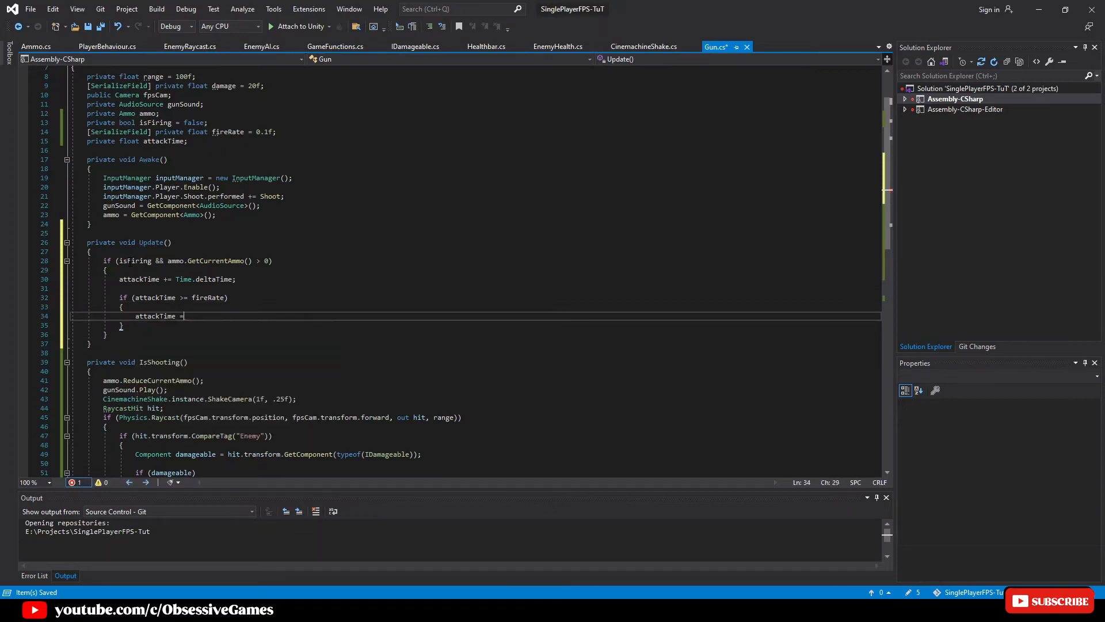
type("0f;")
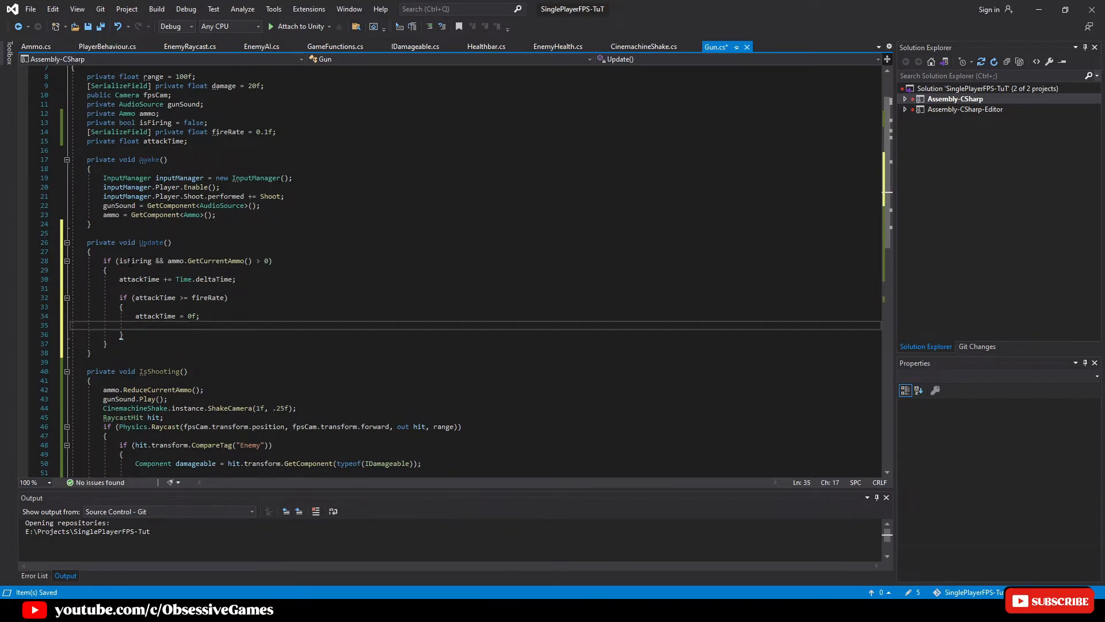
type("IsShooting();")
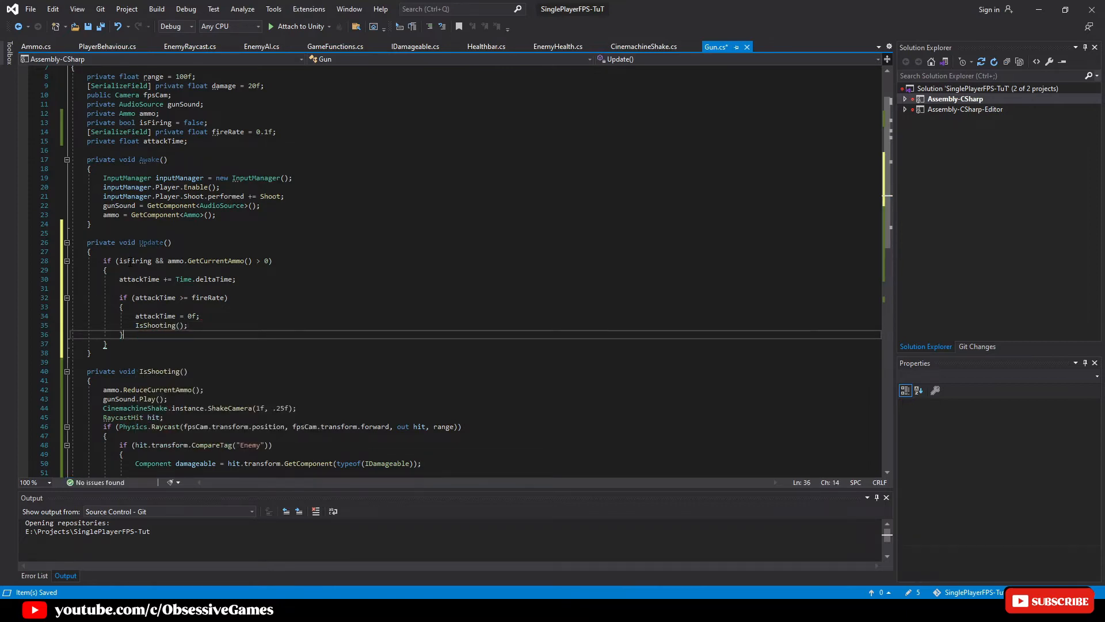
Step: Add the else branch setting isFiring = false when not firing or out of ammo
type("else")
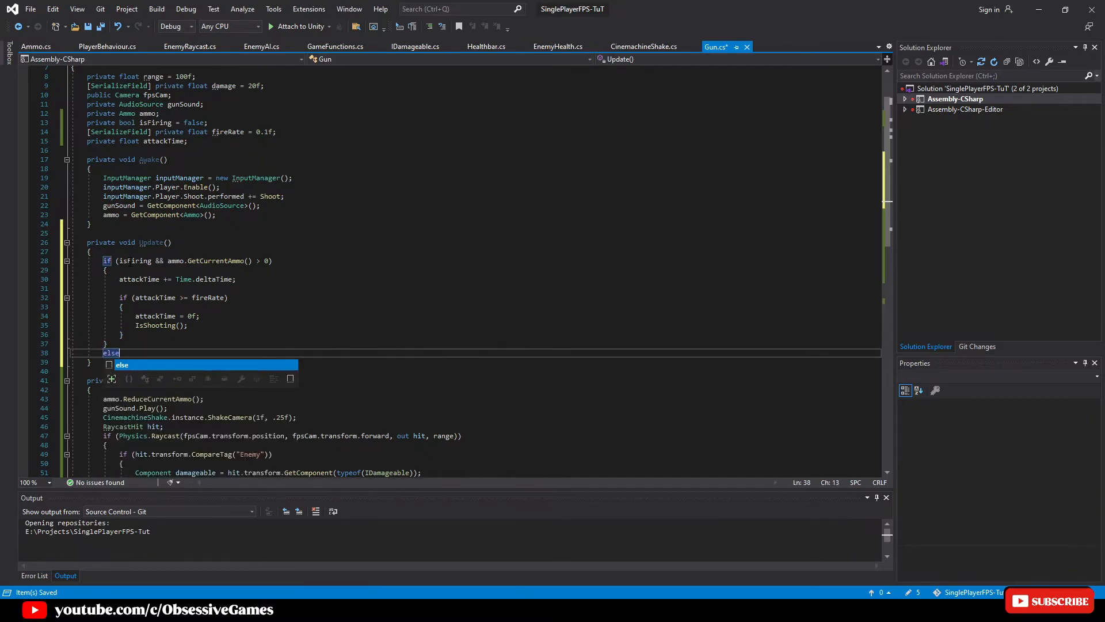
key("Enter")
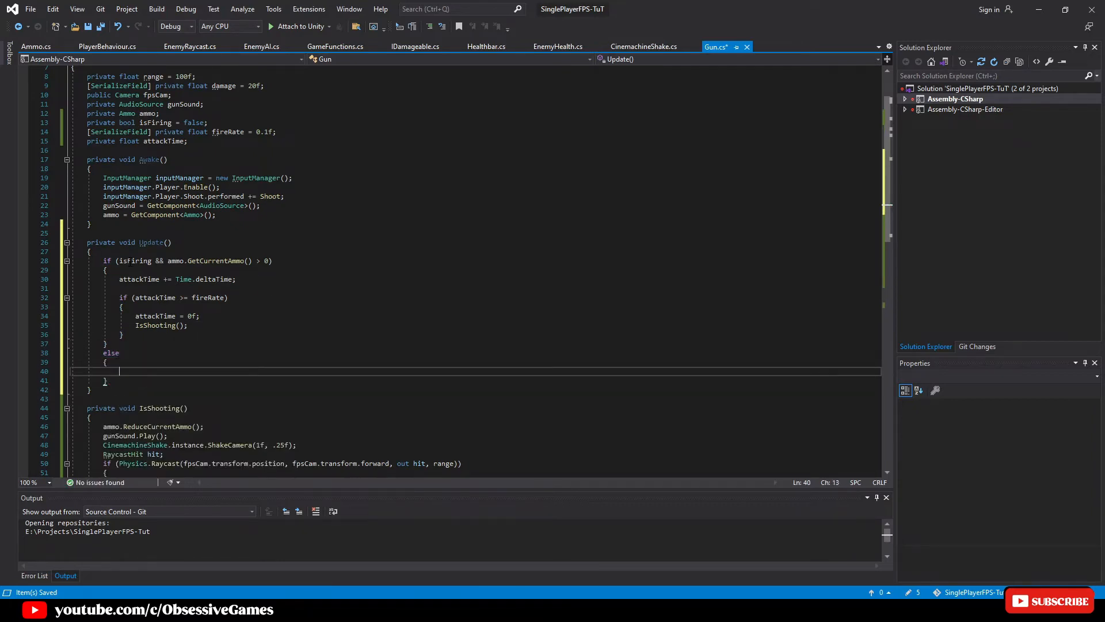
type("isFiring =")
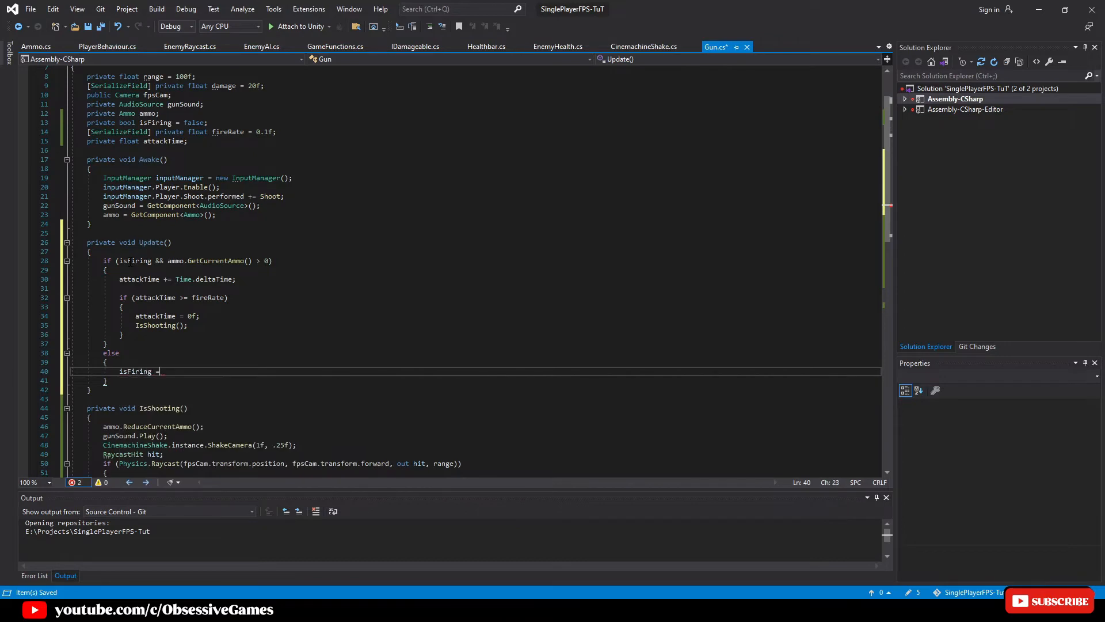
type("false;")
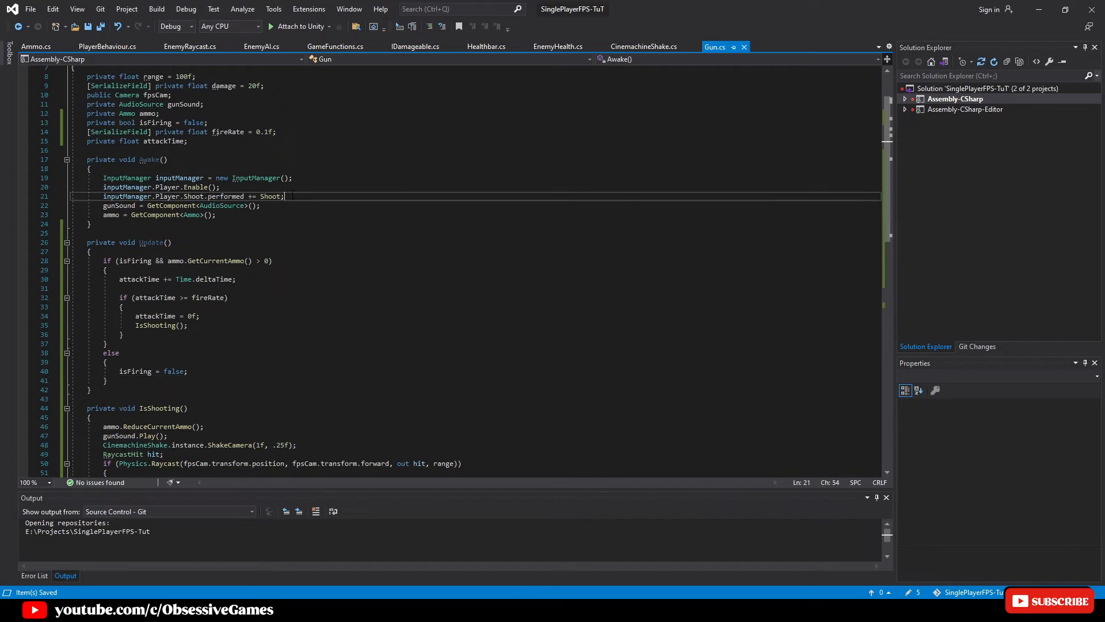
Step: Subscribe inputManager.Player.Shoot.canceled in Awake and cut the generated Shoot_canceled handler to relocate it
key("Enter")
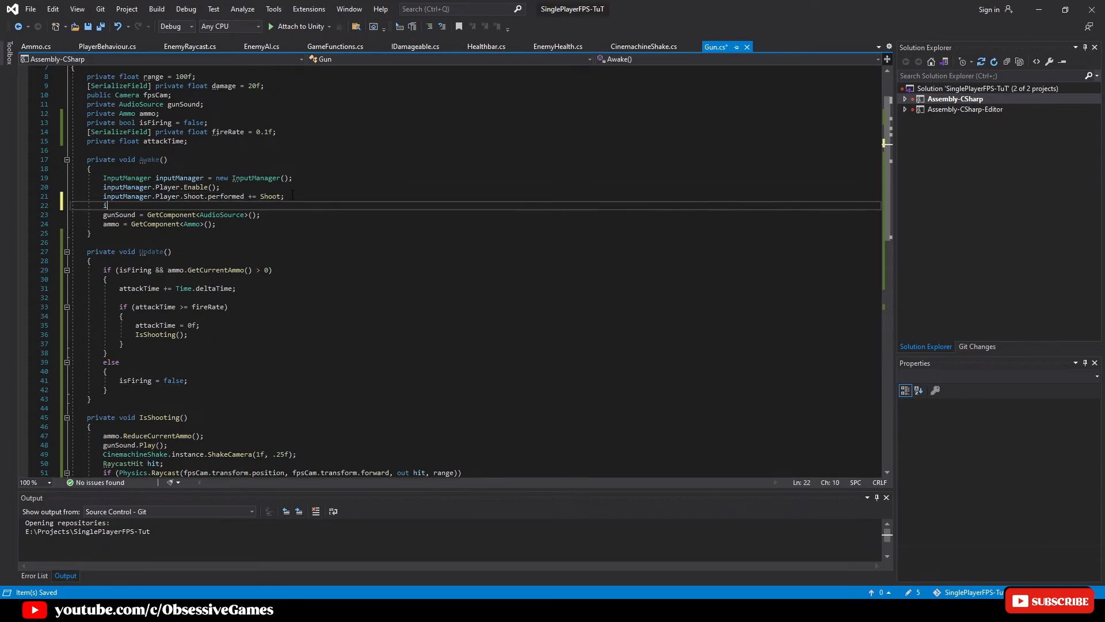
type("inputManager")
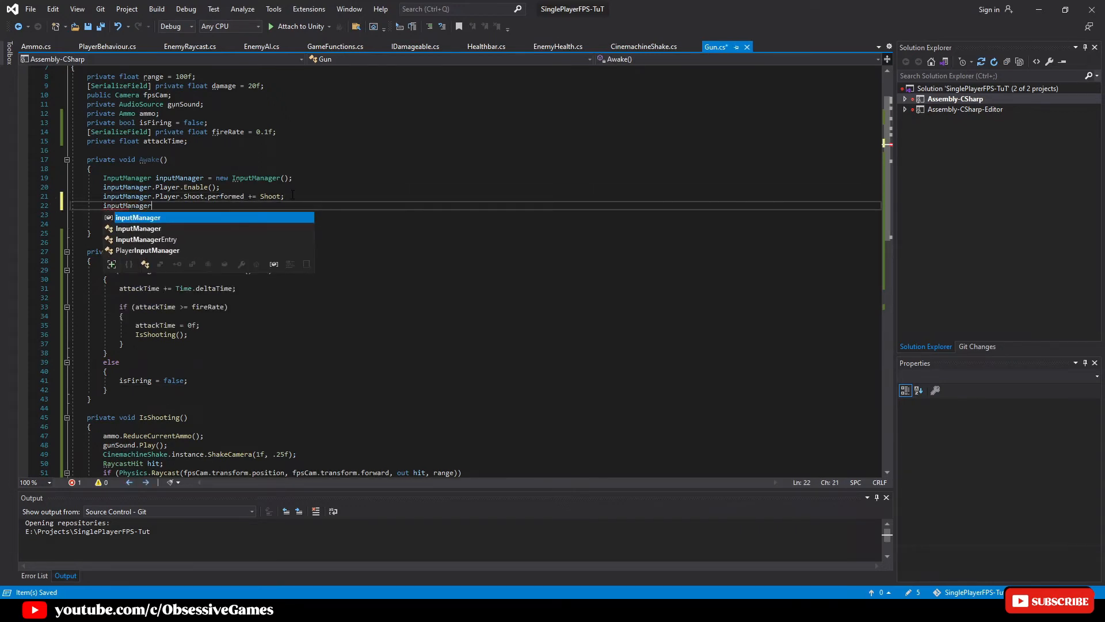
type(".Player.Shoot.canceled += Shoot_canceled;")
type("isFiring = false;")
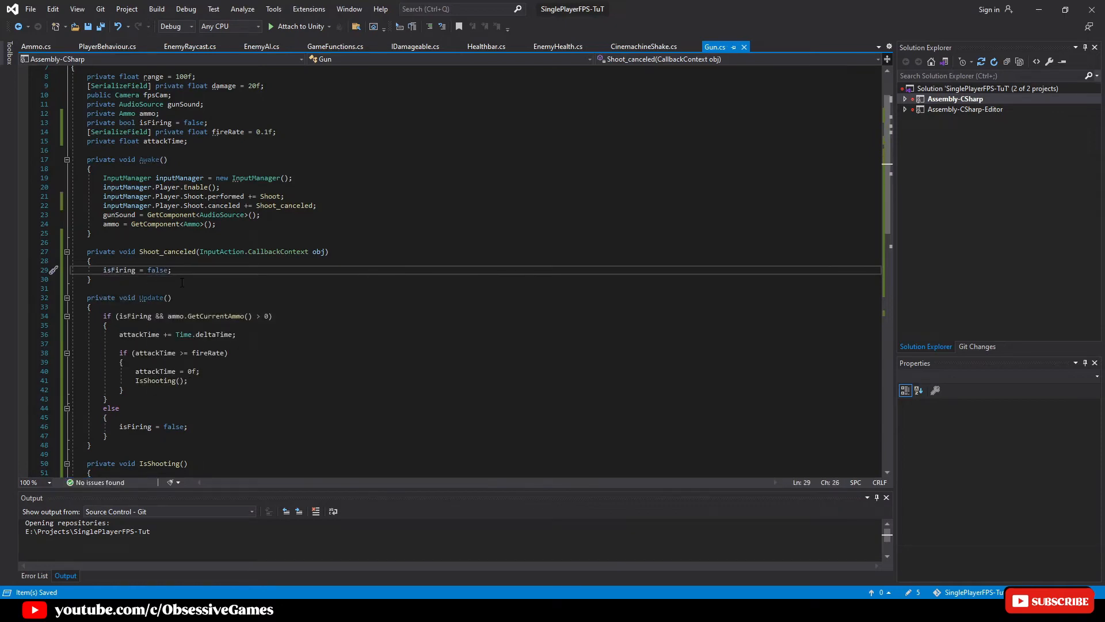
left_click_drag(92, 252, 92, 278)
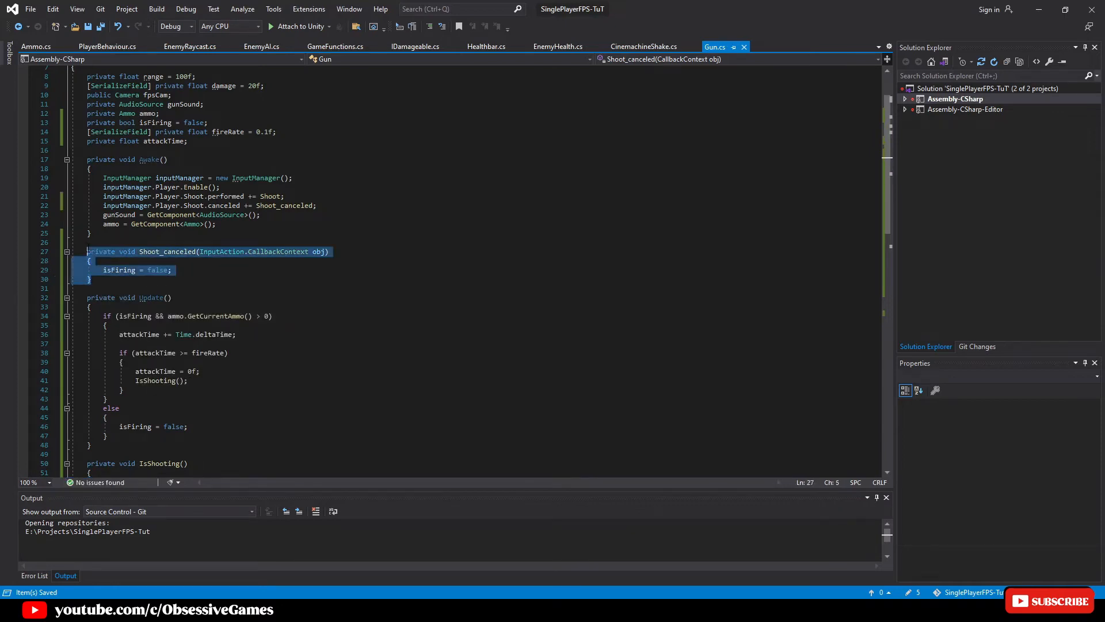
key("Delete")
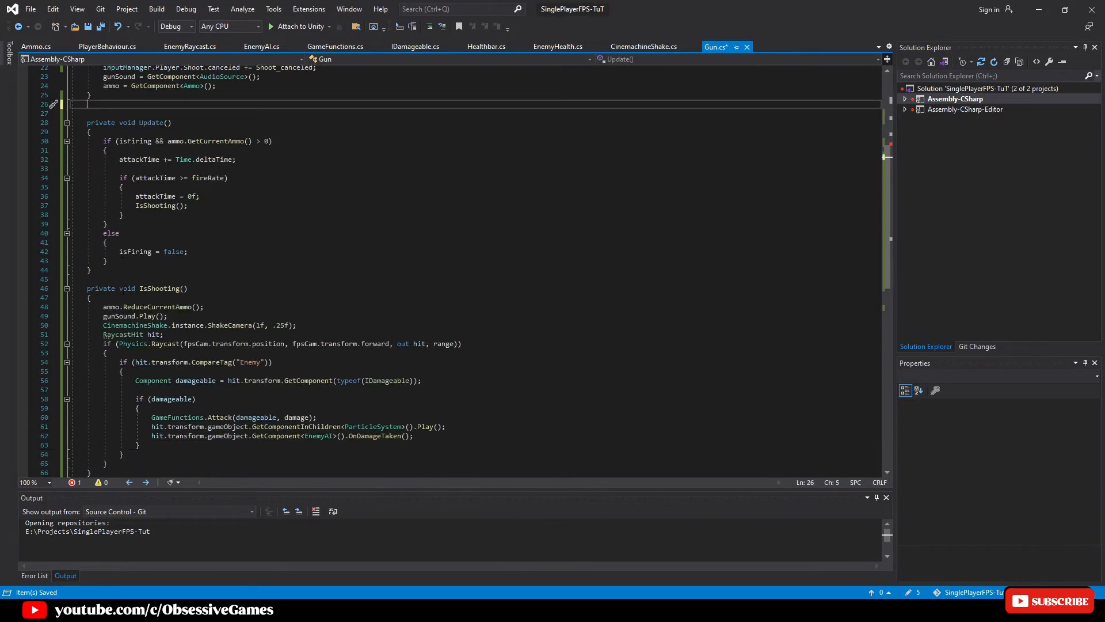
scroll("down", 3)
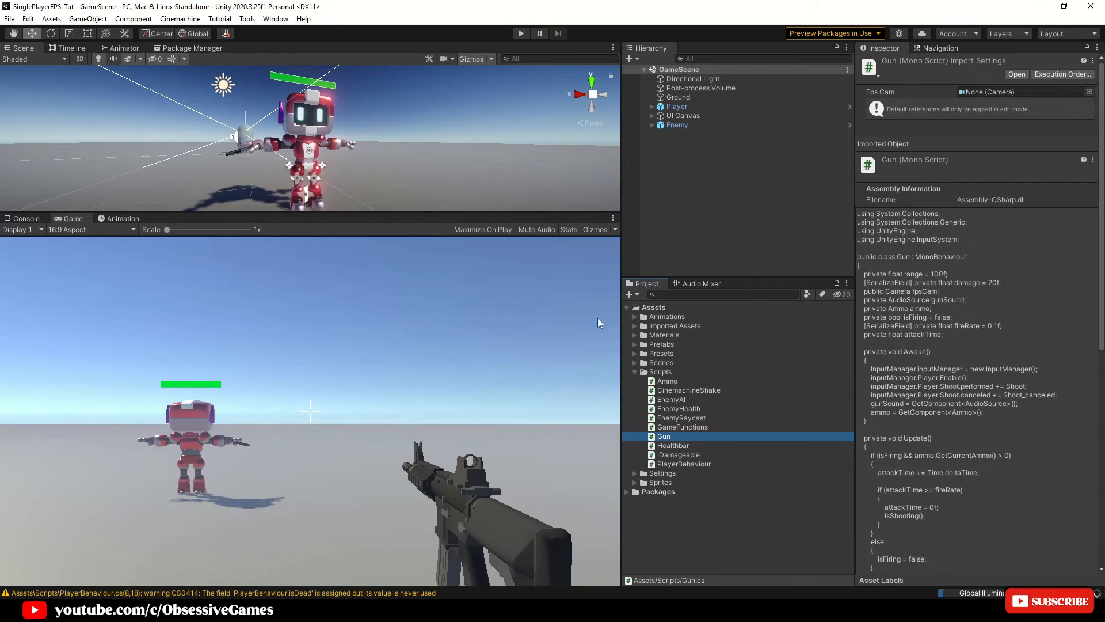
mouse_move(506, 229)
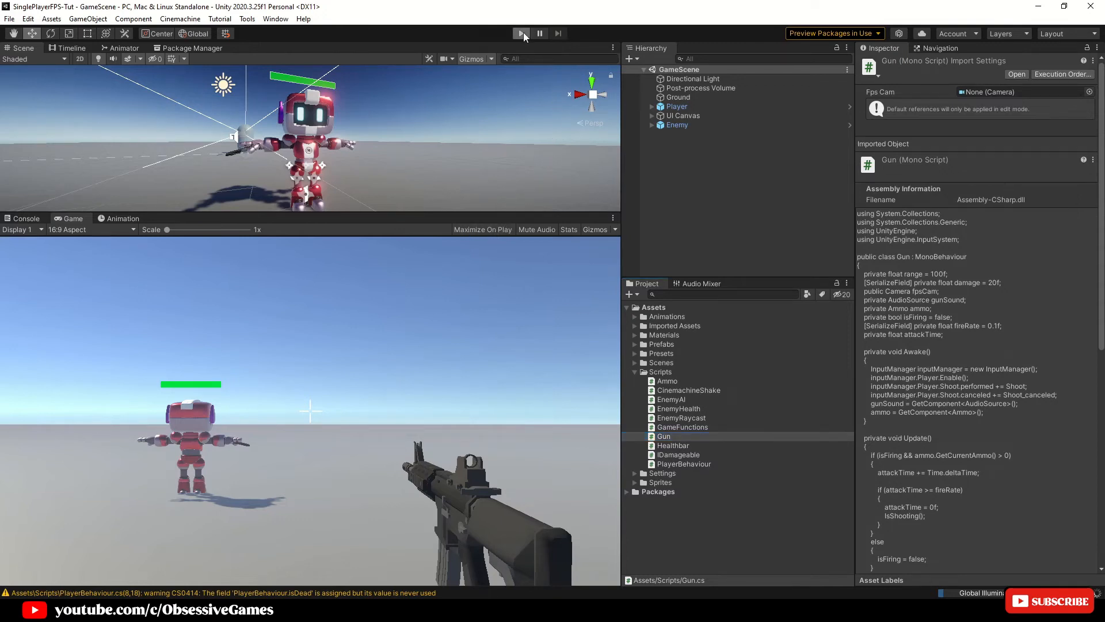
Step: Play-test the automatic fire, then expand Player and PlayerCapsule to reveal PlayerCameraRoot
left_click(521, 32)
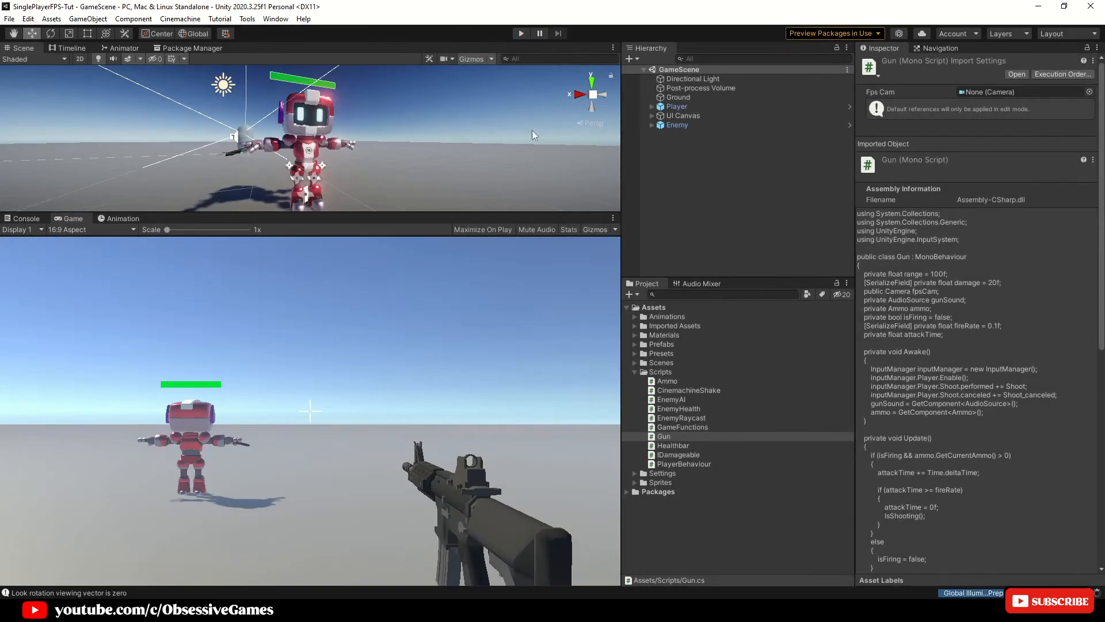
mouse_move(539, 267)
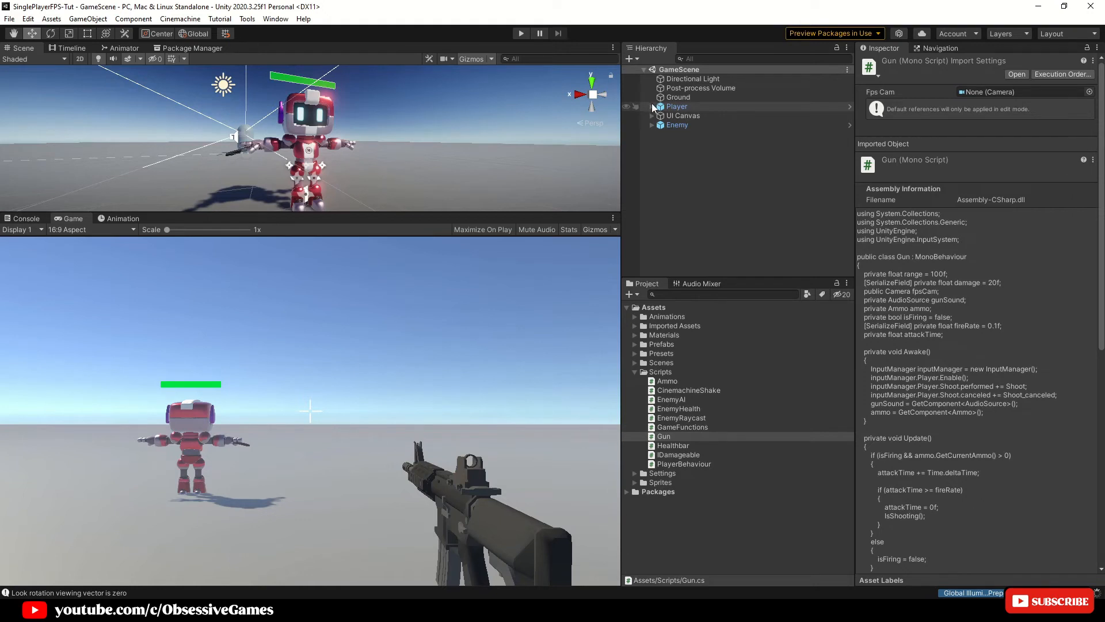
left_click(652, 106)
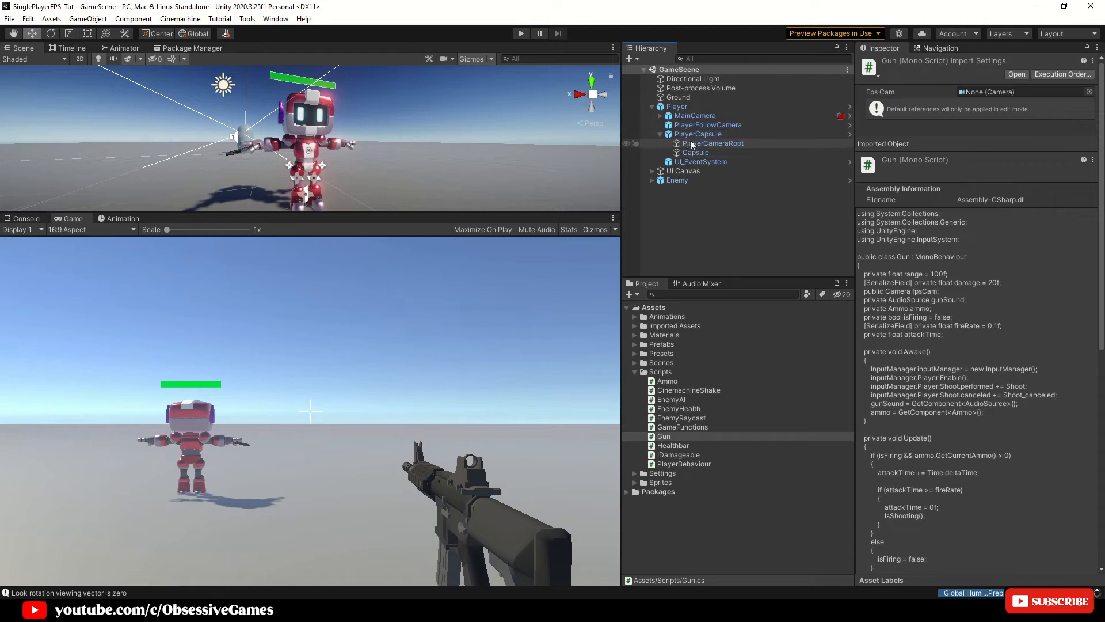
mouse_move(706, 150)
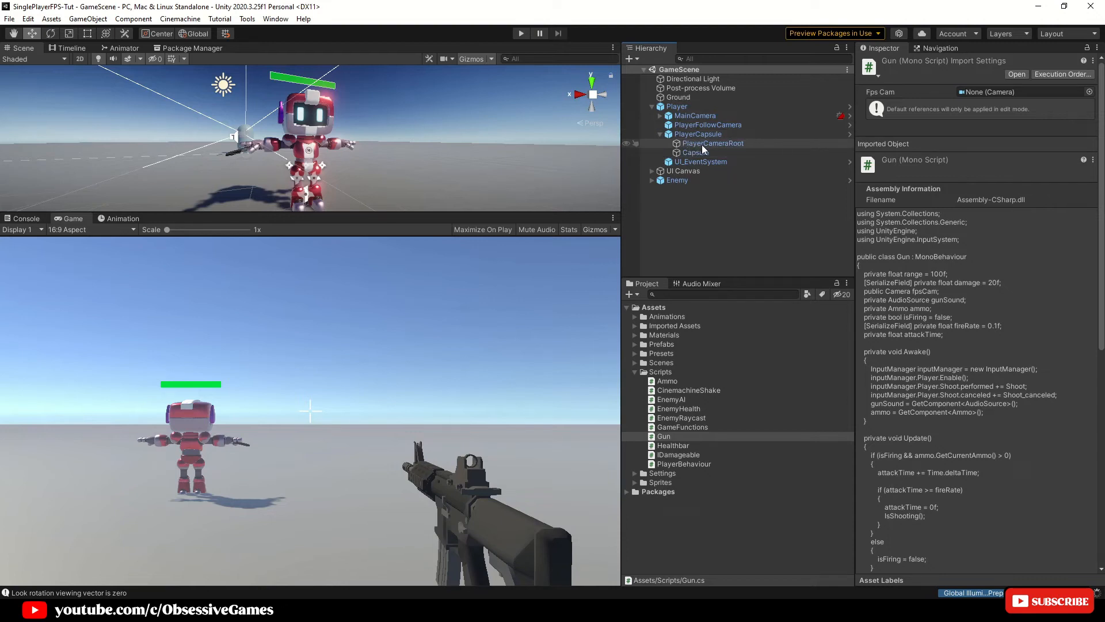
left_click(714, 143)
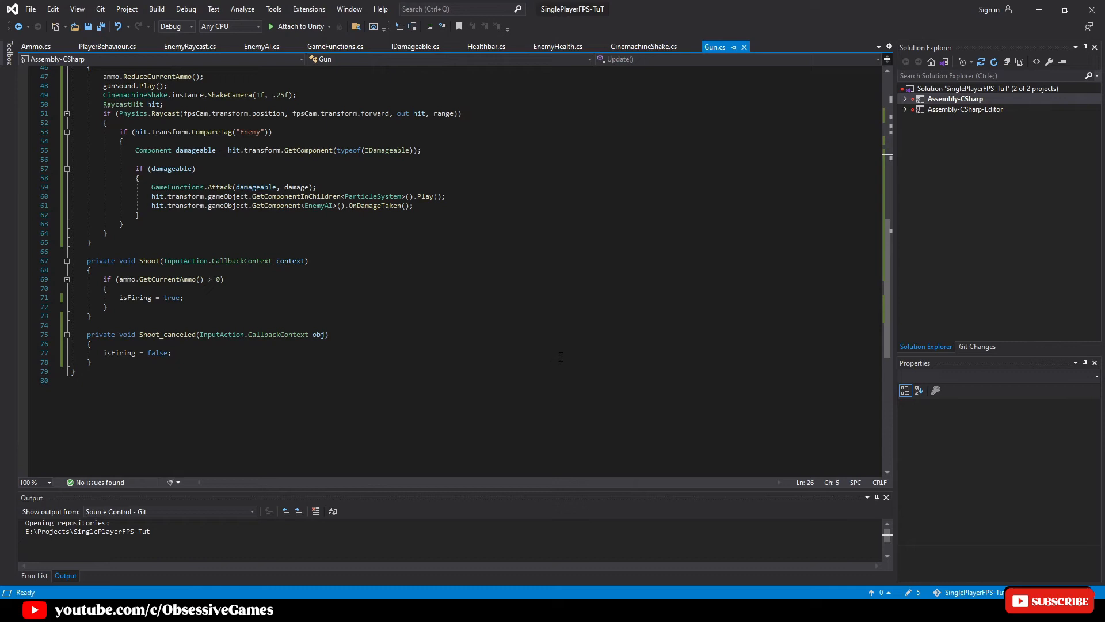
Step: Declare '[SerializeField] private Transform cameraRoot' and 'recoilSpeed = -2f' below attackTime and save
scroll("up", 3)
type("private float attackTime;")
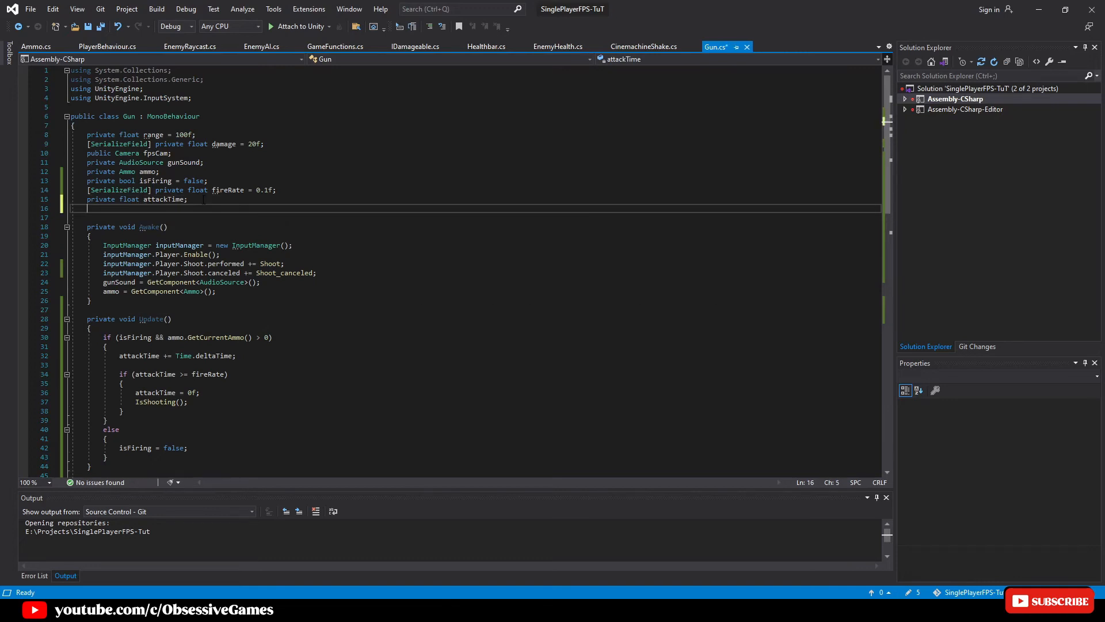
type("[SerializeField] private Transform cameraRoot;")
left_click(474, 217)
type("private float recoilSpeed = -2f;")
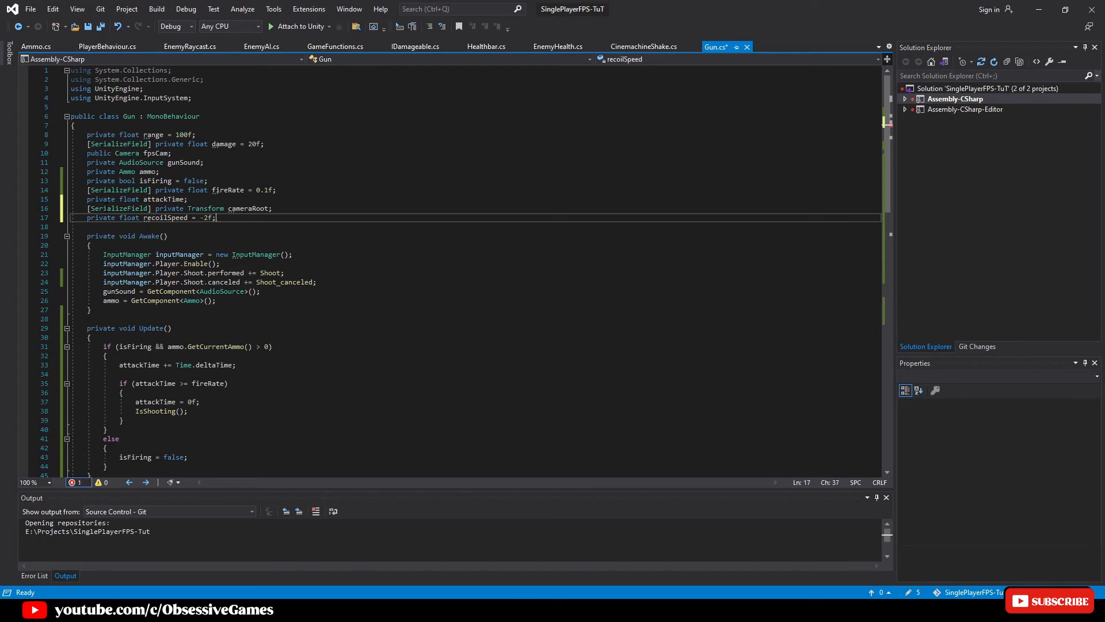
key("Ctrl+S")
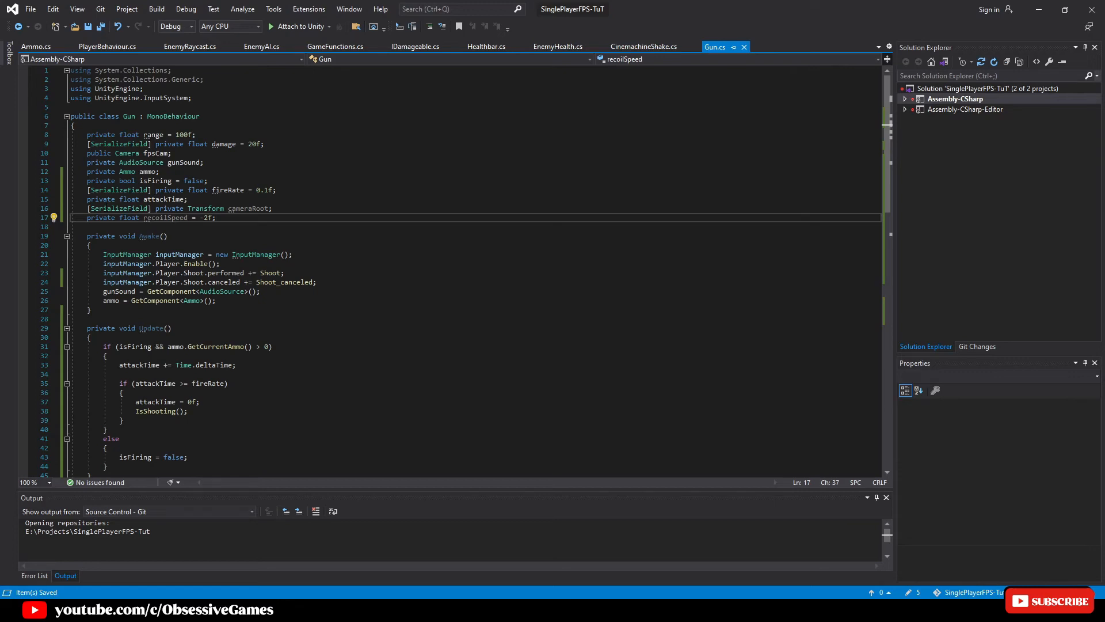
Step: Write Recoil() calling cameraRoot.Rotate(recoilSpeed, 0, 0) and invoke Recoil() in IsShooting after ShakeCamera
scroll("down", 3)
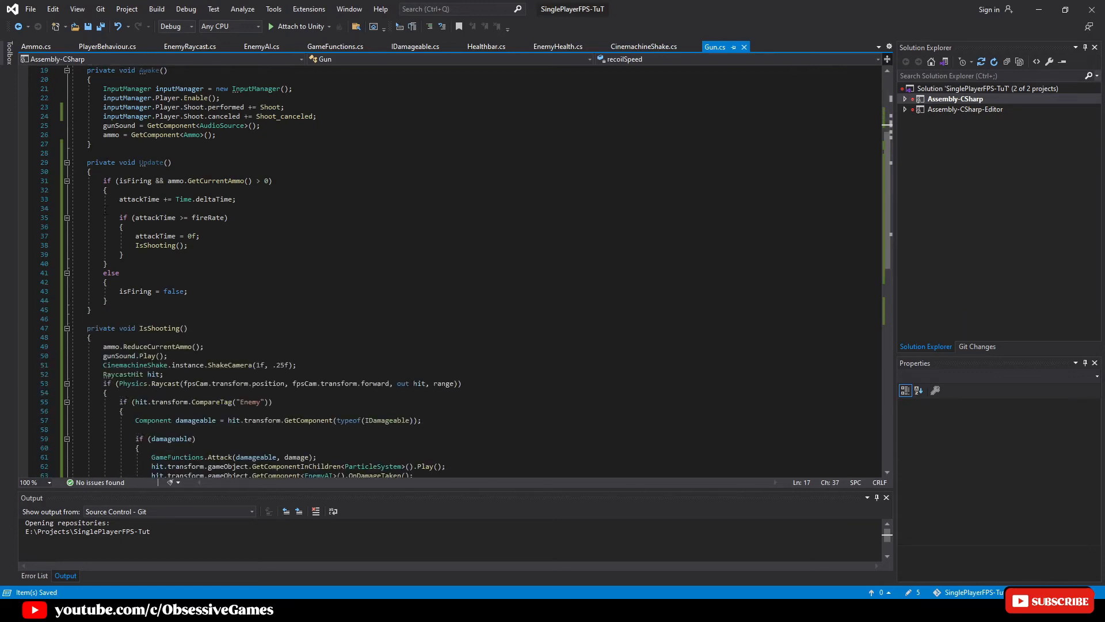
scroll("down", 3)
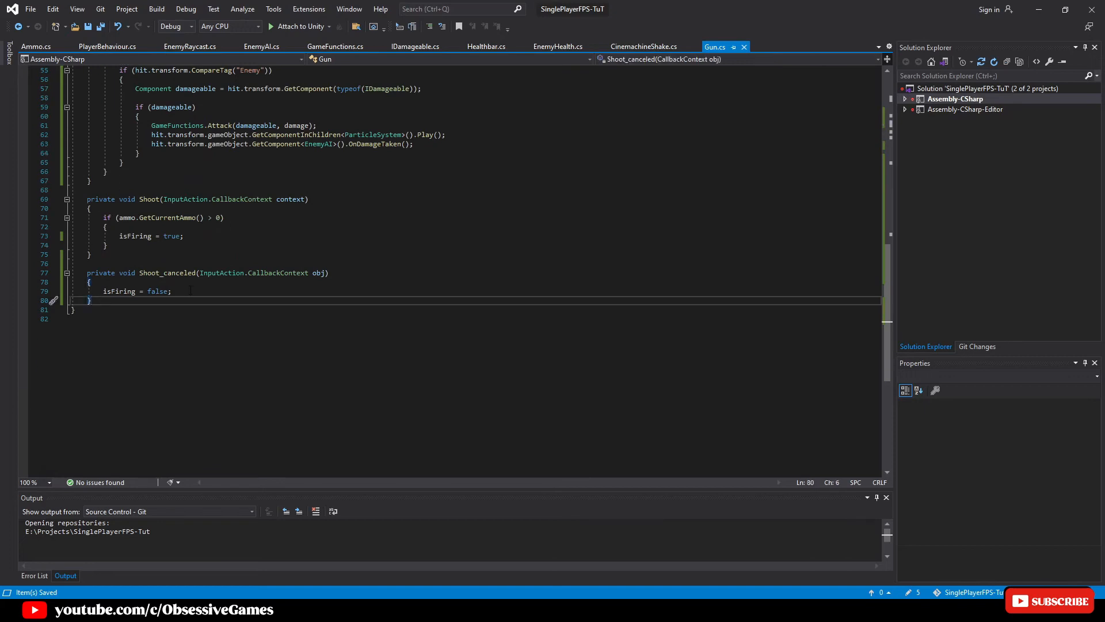
type("private void Recoil(")
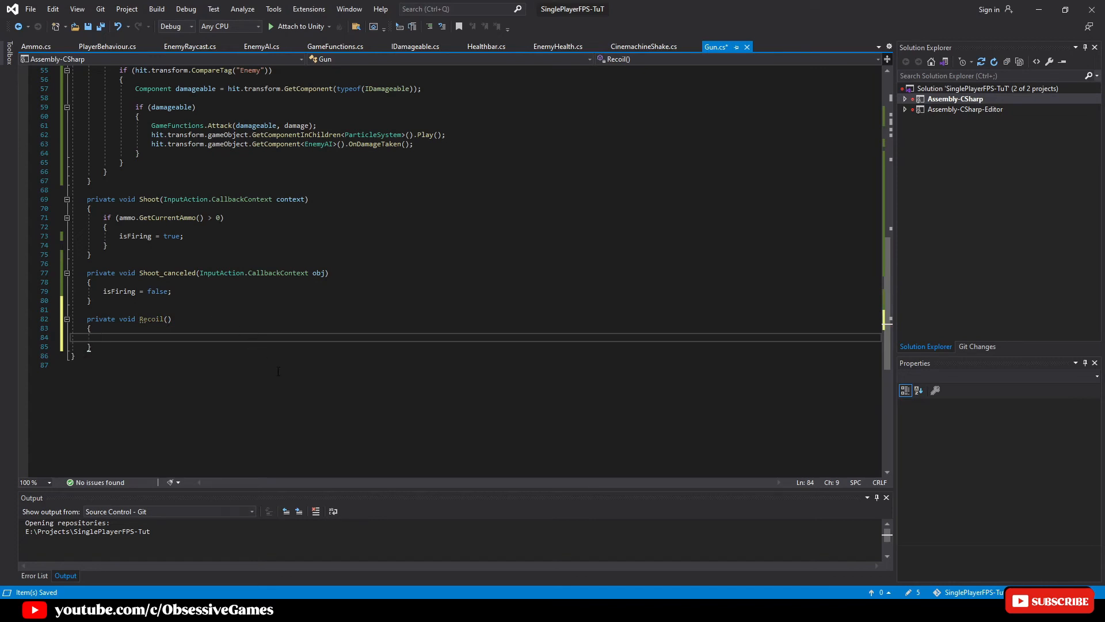
type("cameraRoot.Rotate(recoilSpeed, 0,")
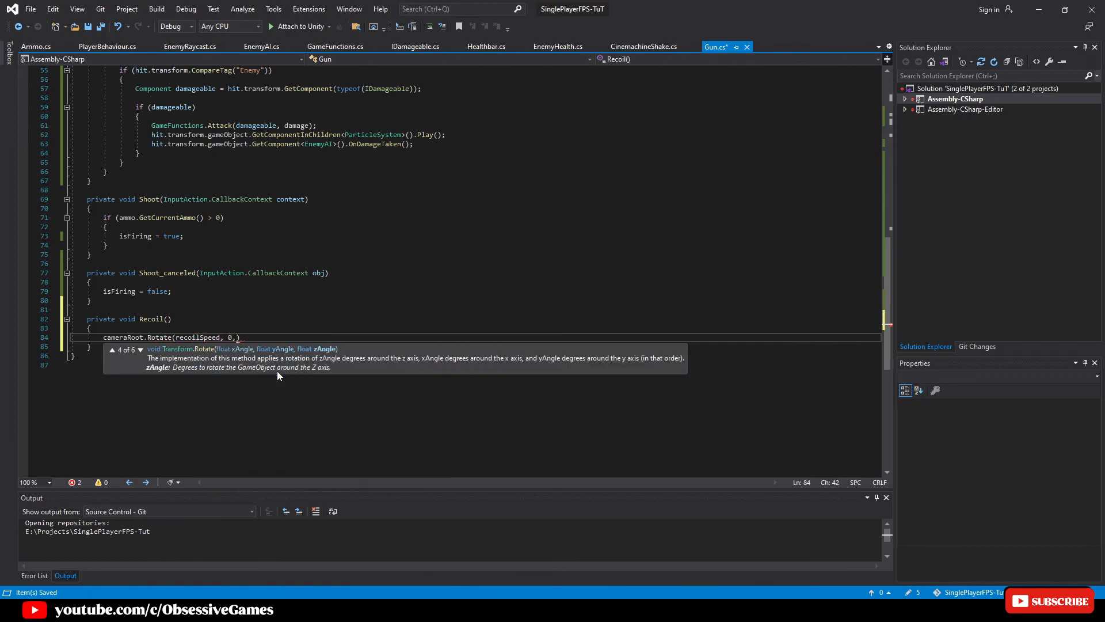
type("0);")
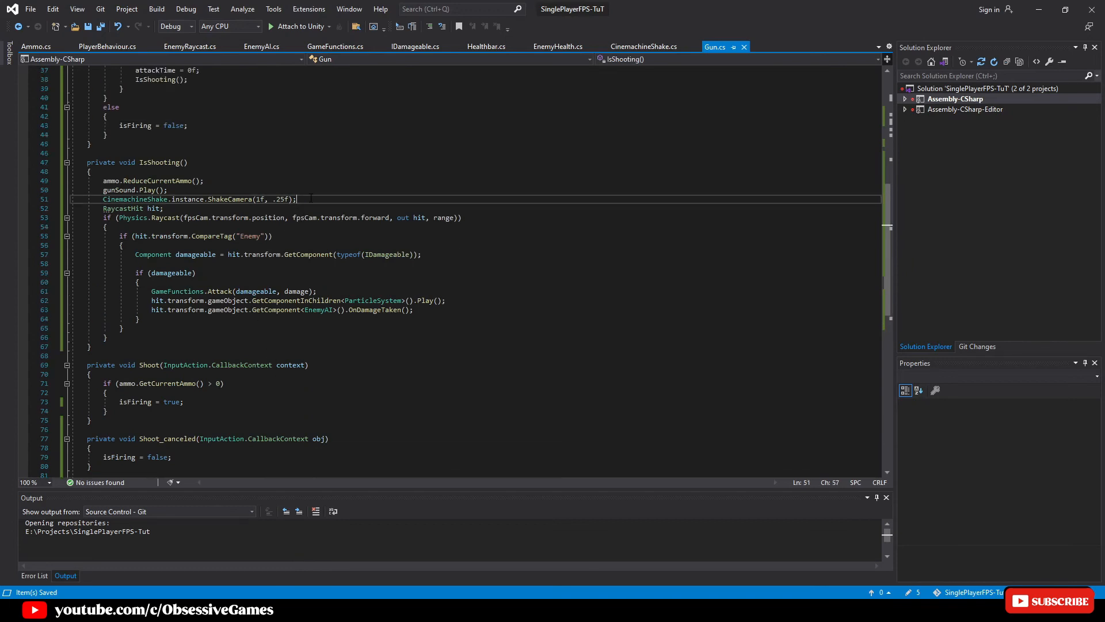
type("Recoil();")
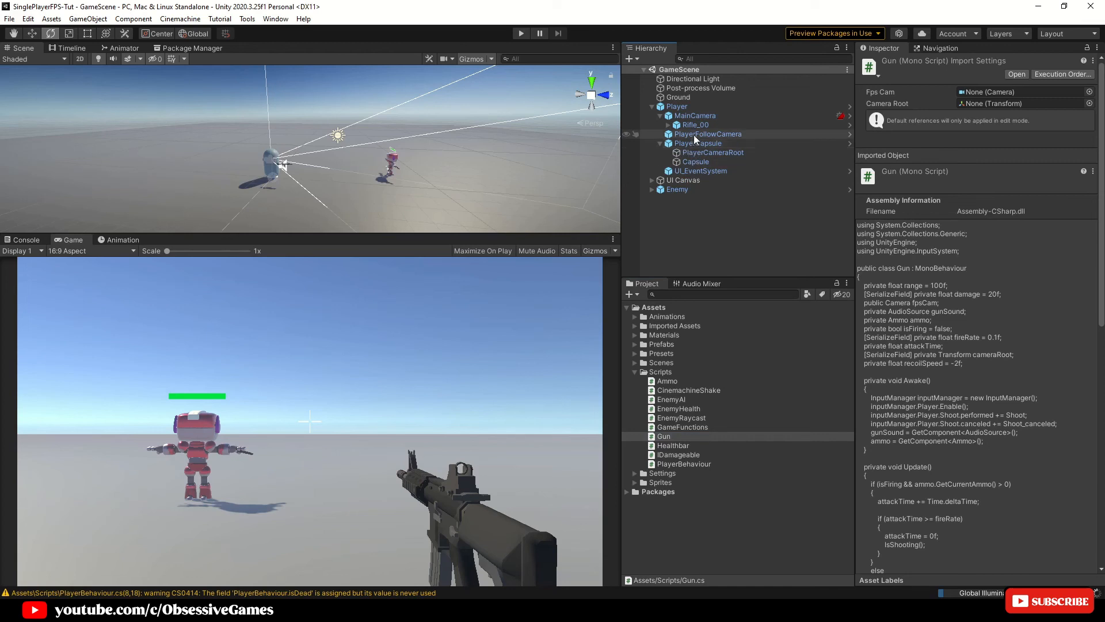
Step: Assign PlayerCameraRoot to Rifle_00's Camera Root slot and shoot in play mode to test recoil
left_click(693, 124)
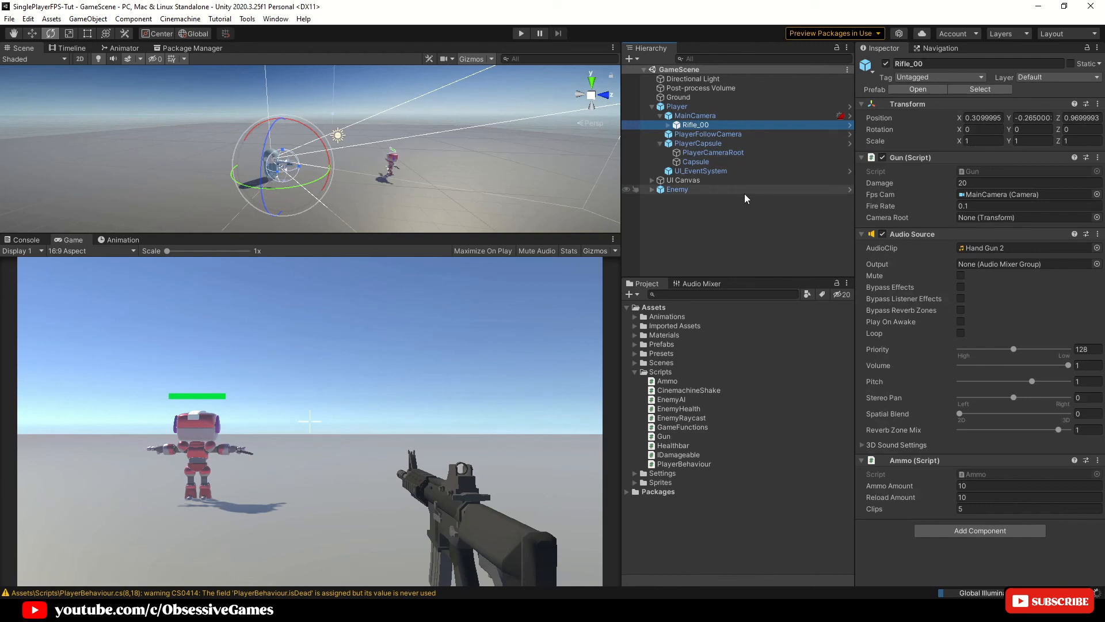
left_click(712, 152)
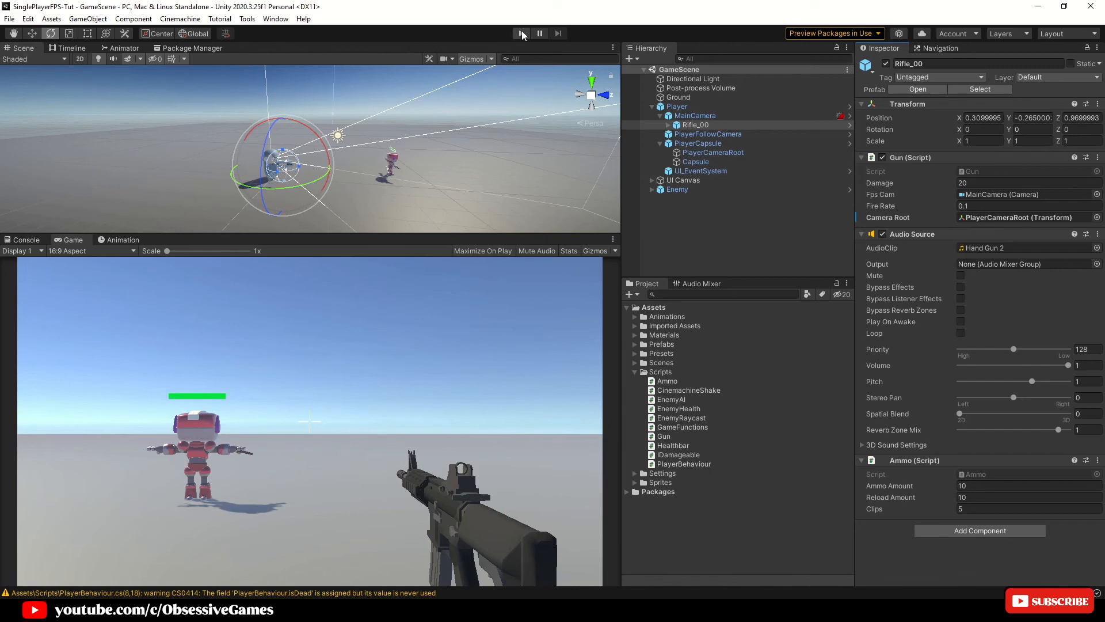
left_click(521, 32)
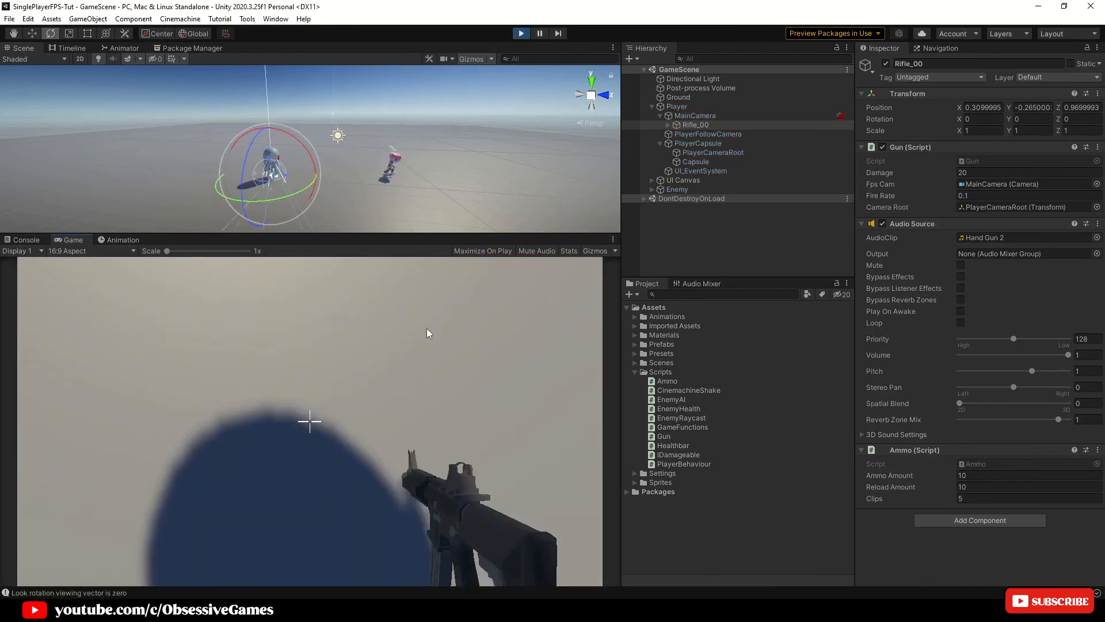
left_click(678, 97)
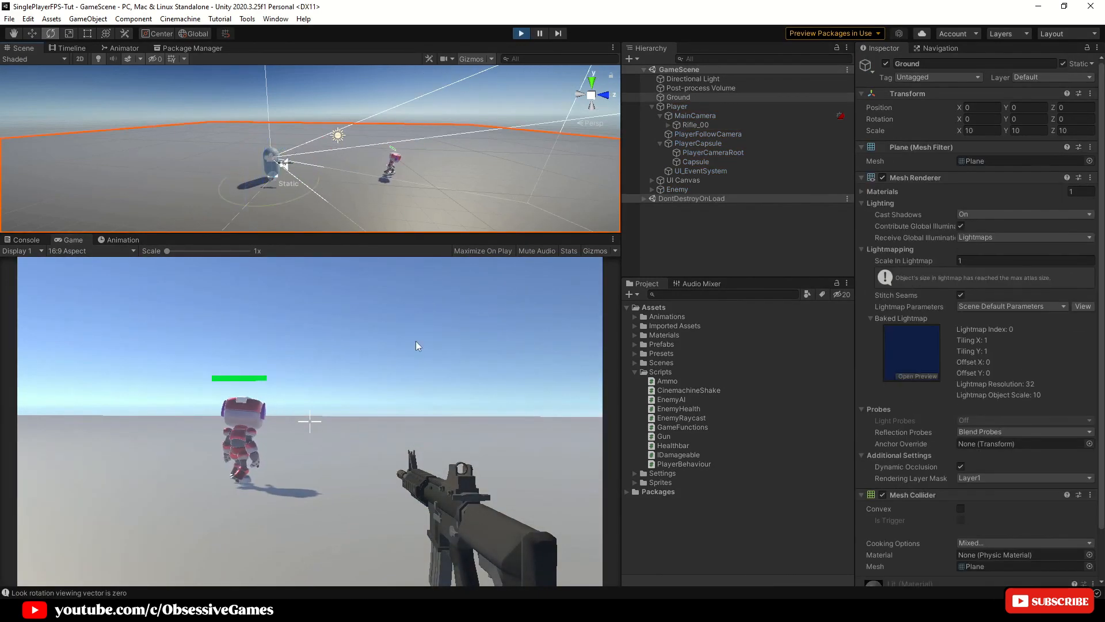